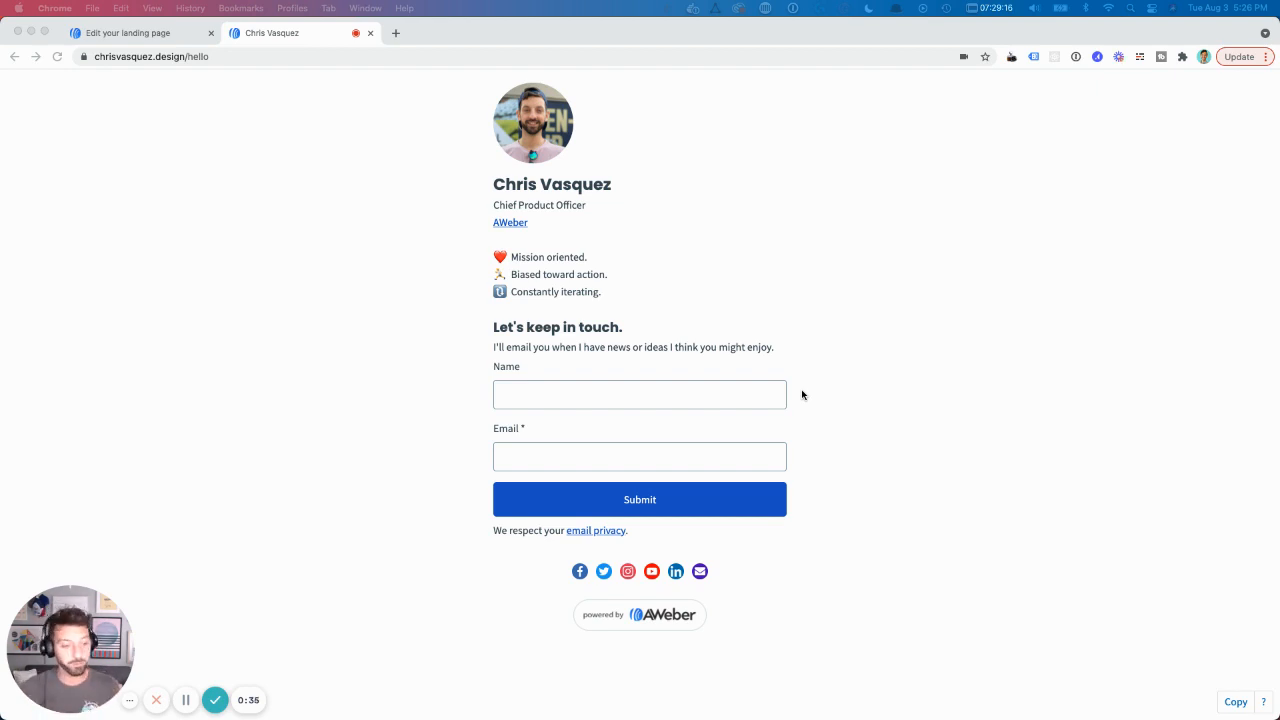
{"action": "mouse_move", "coordinate": [576, 190]}
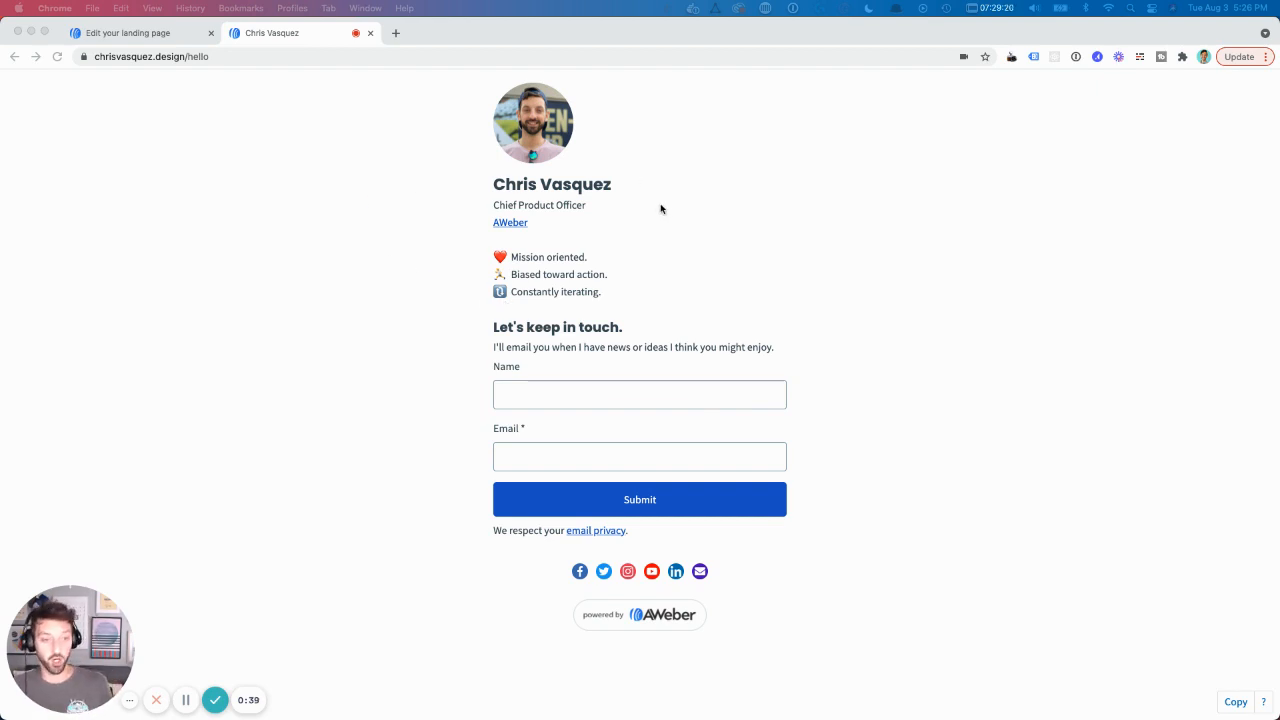
{"action": "mouse_move", "coordinate": [628, 208]}
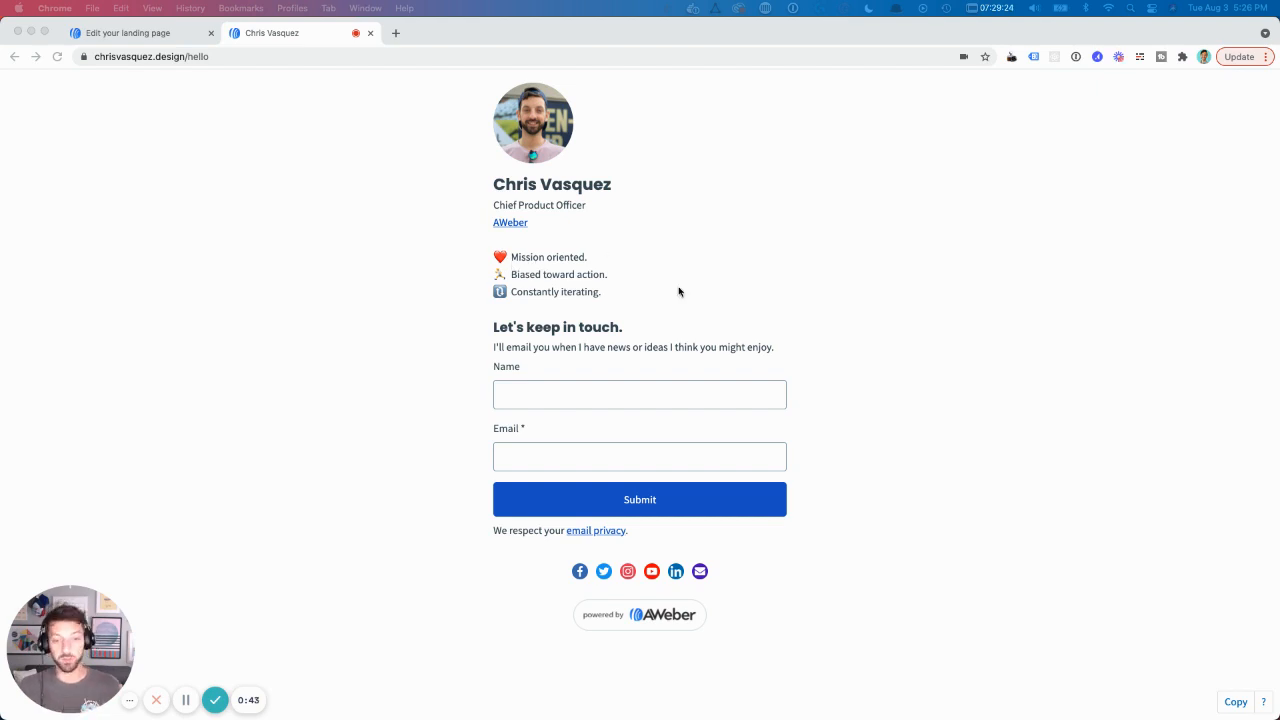
{"action": "mouse_move", "coordinate": [538, 400]}
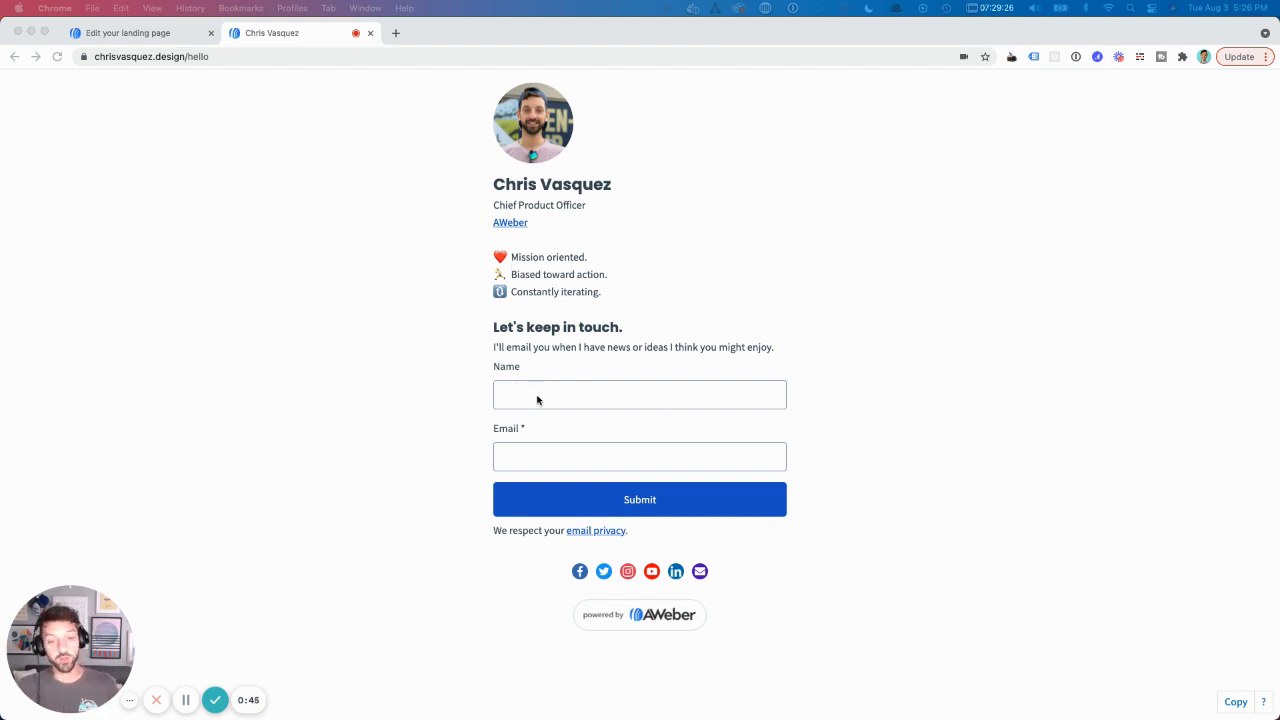
{"action": "mouse_move", "coordinate": [622, 432]}
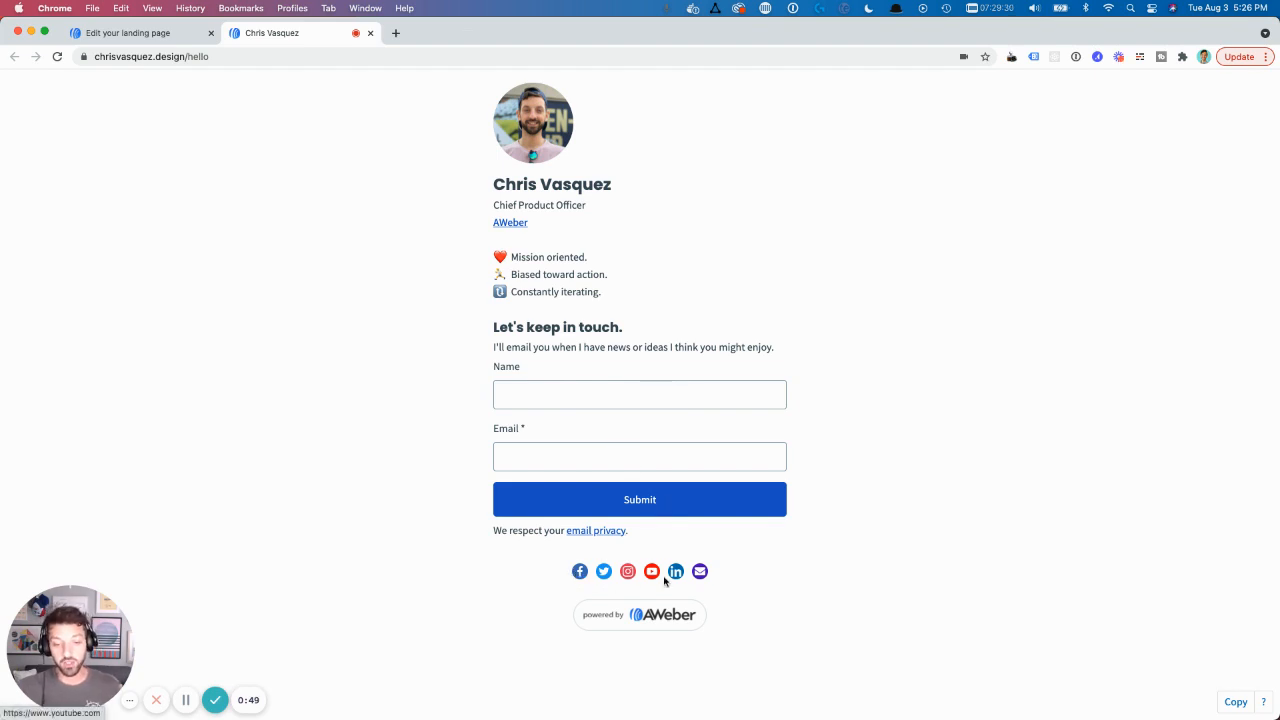
{"action": "mouse_move", "coordinate": [814, 568]}
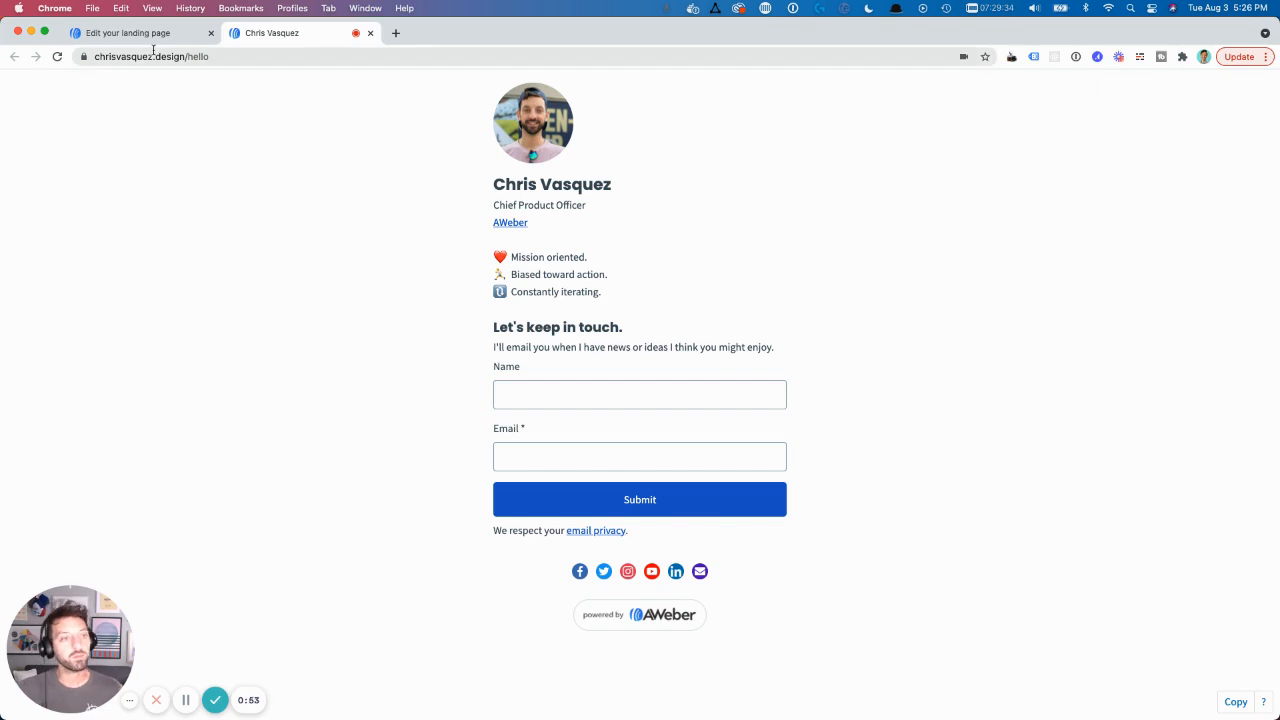
Return to the AWeber landing page editor from the live page's browser tab.
{"action": "left_click", "coordinate": [128, 32]}
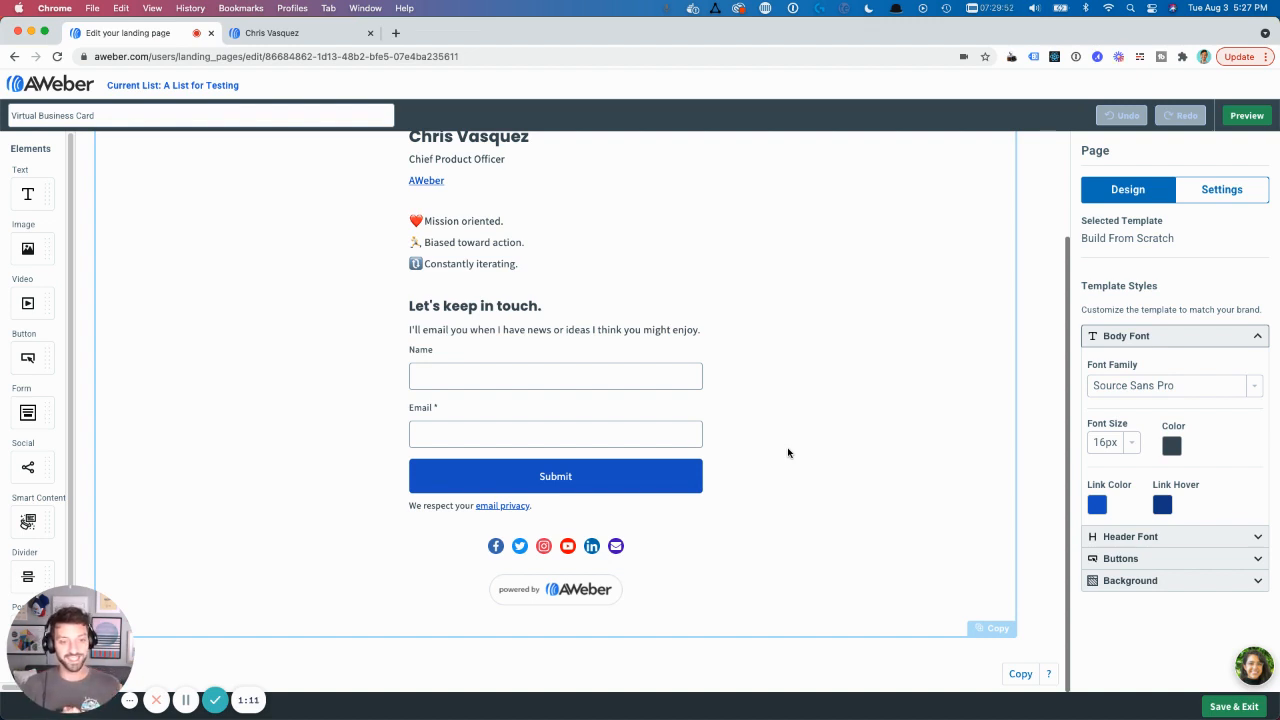
{"action": "mouse_move", "coordinate": [224, 358]}
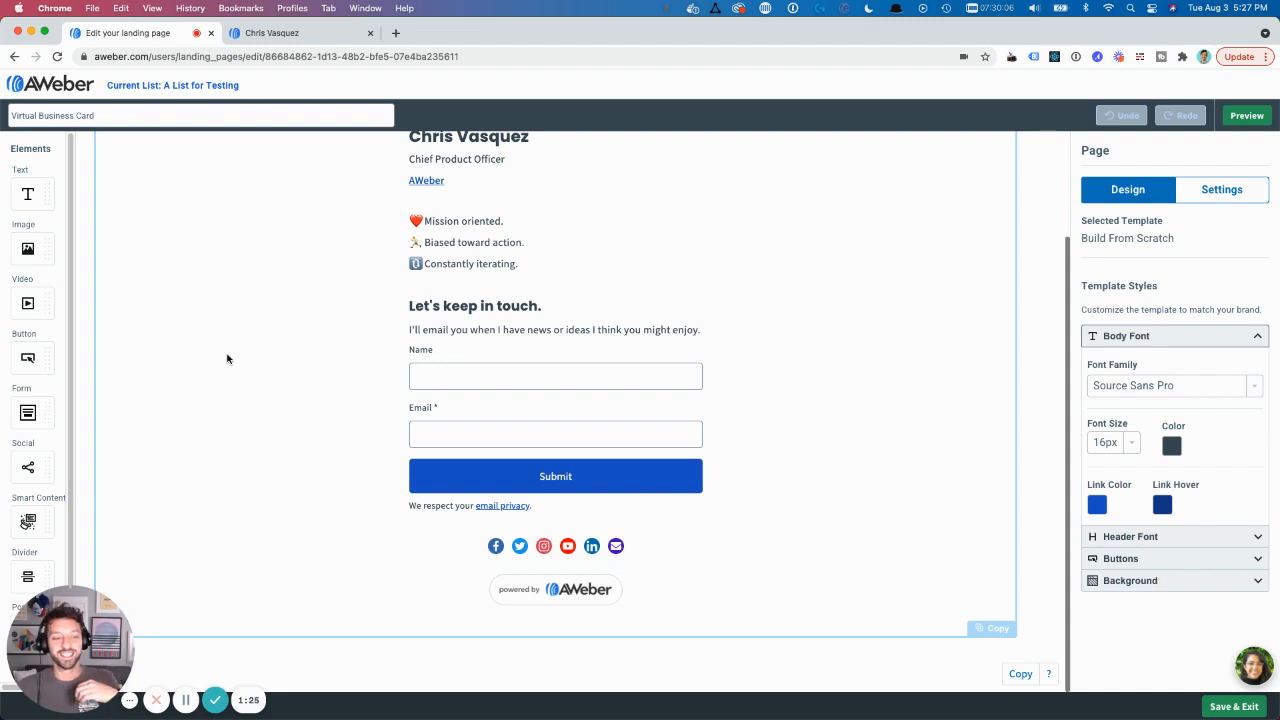
{"action": "mouse_move", "coordinate": [234, 376]}
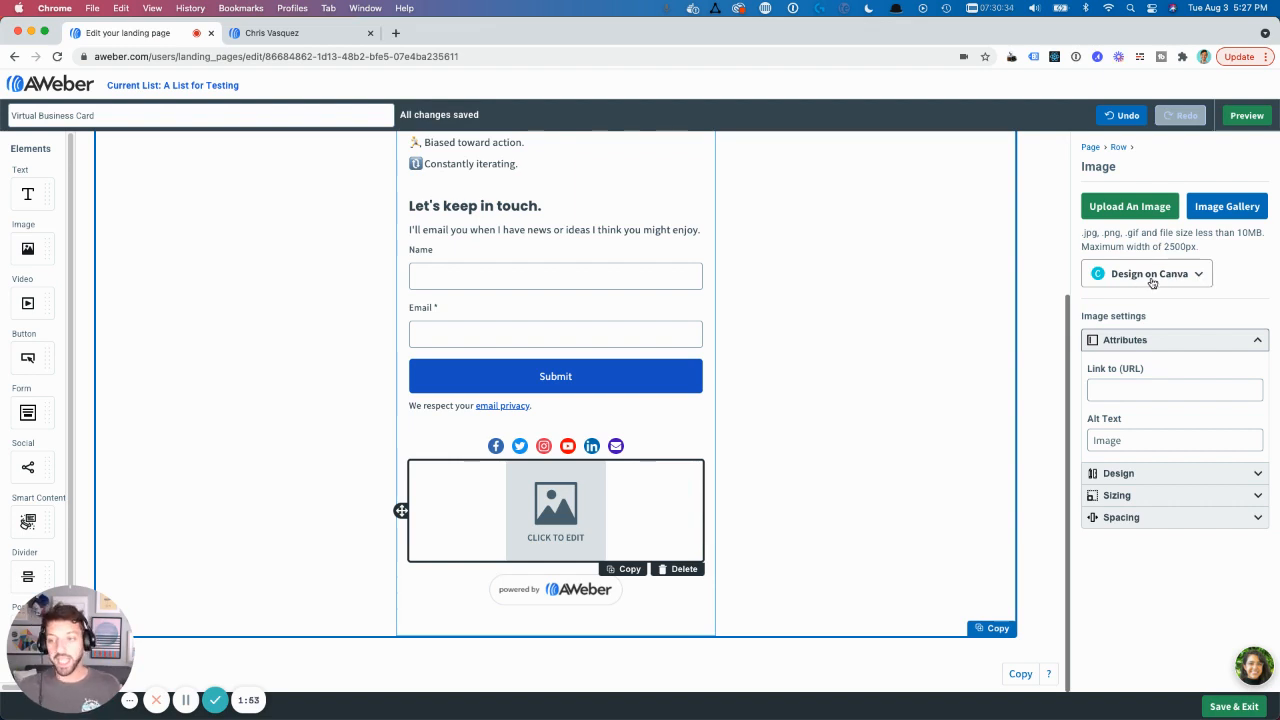
Browse the Canva design size choices for the new image block.
{"action": "left_click", "coordinate": [1148, 272]}
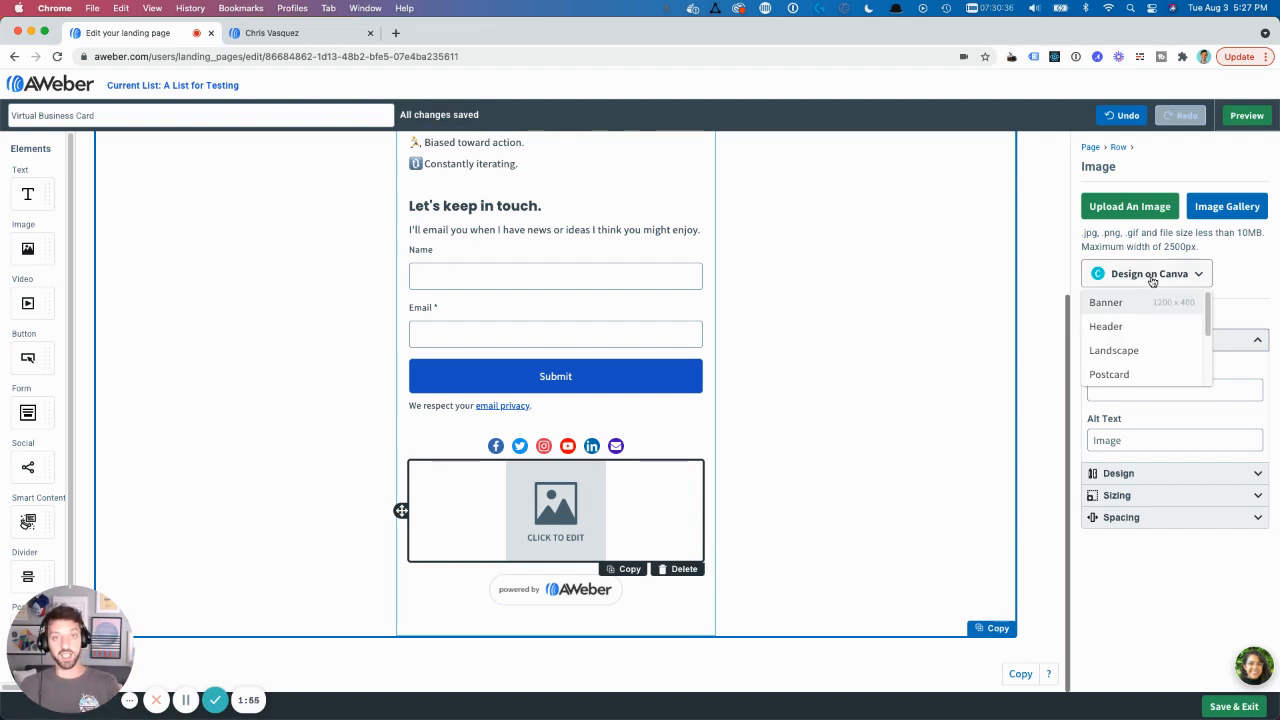
{"action": "scroll", "scroll_direction": "down", "scroll_amount": 3}
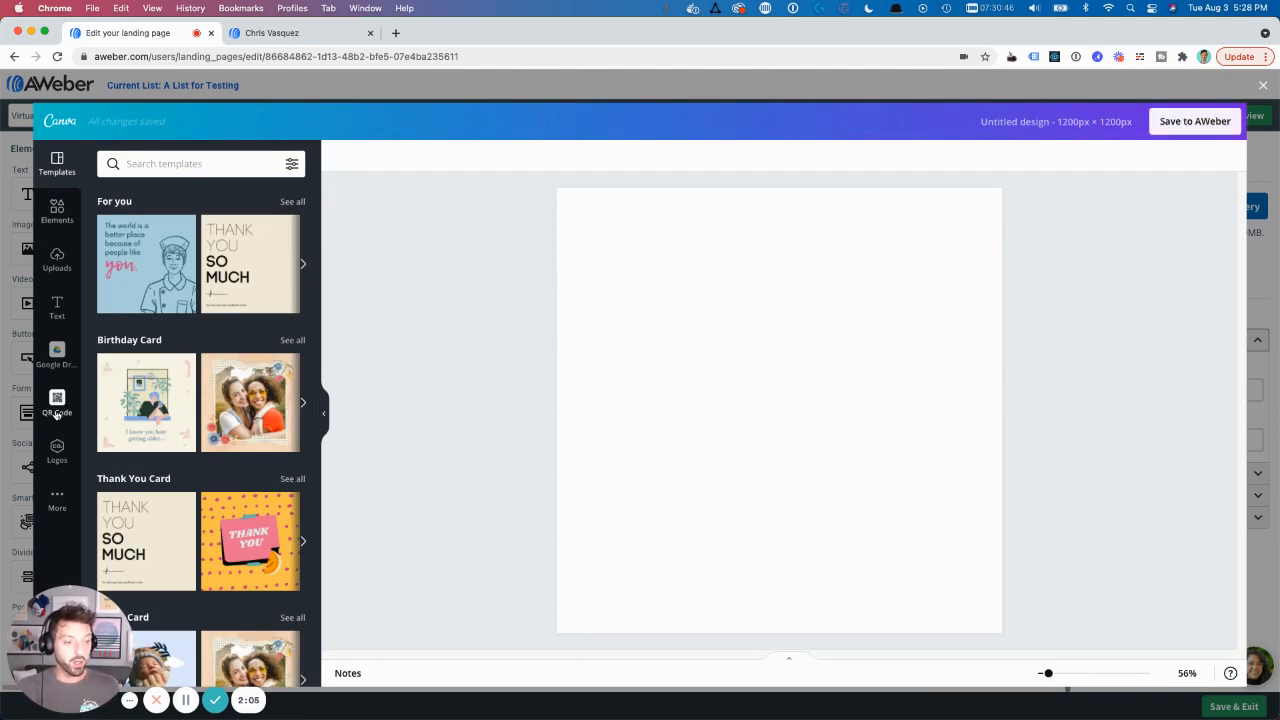
{"action": "mouse_move", "coordinate": [56, 496]}
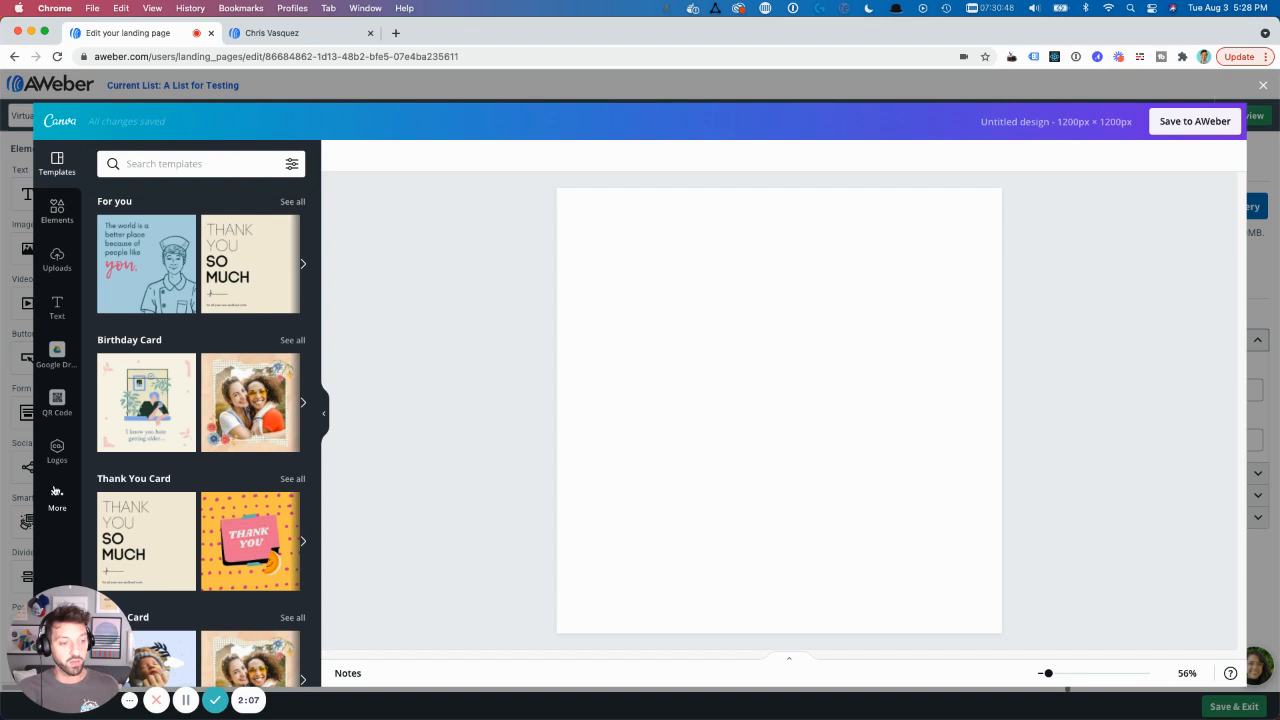
Start Canva's QR Code generator and copy the live page address from its browser tab.
{"action": "left_click", "coordinate": [56, 496]}
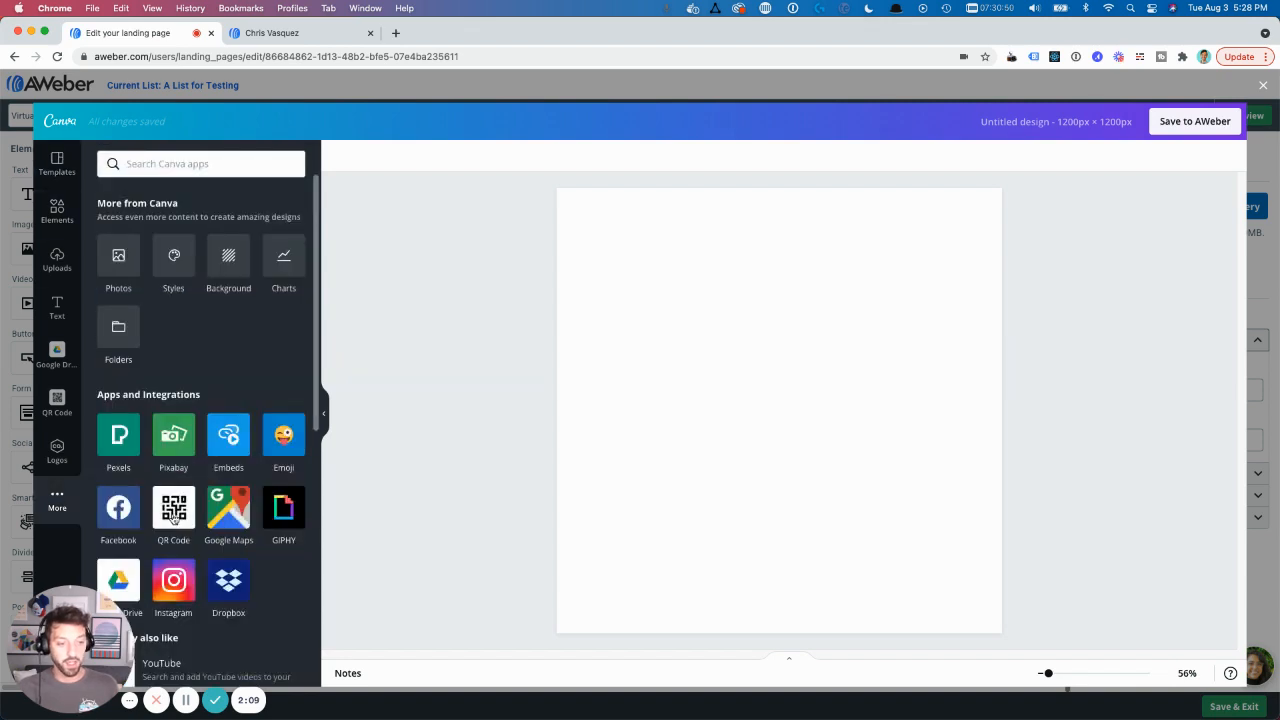
{"action": "left_click", "coordinate": [56, 404]}
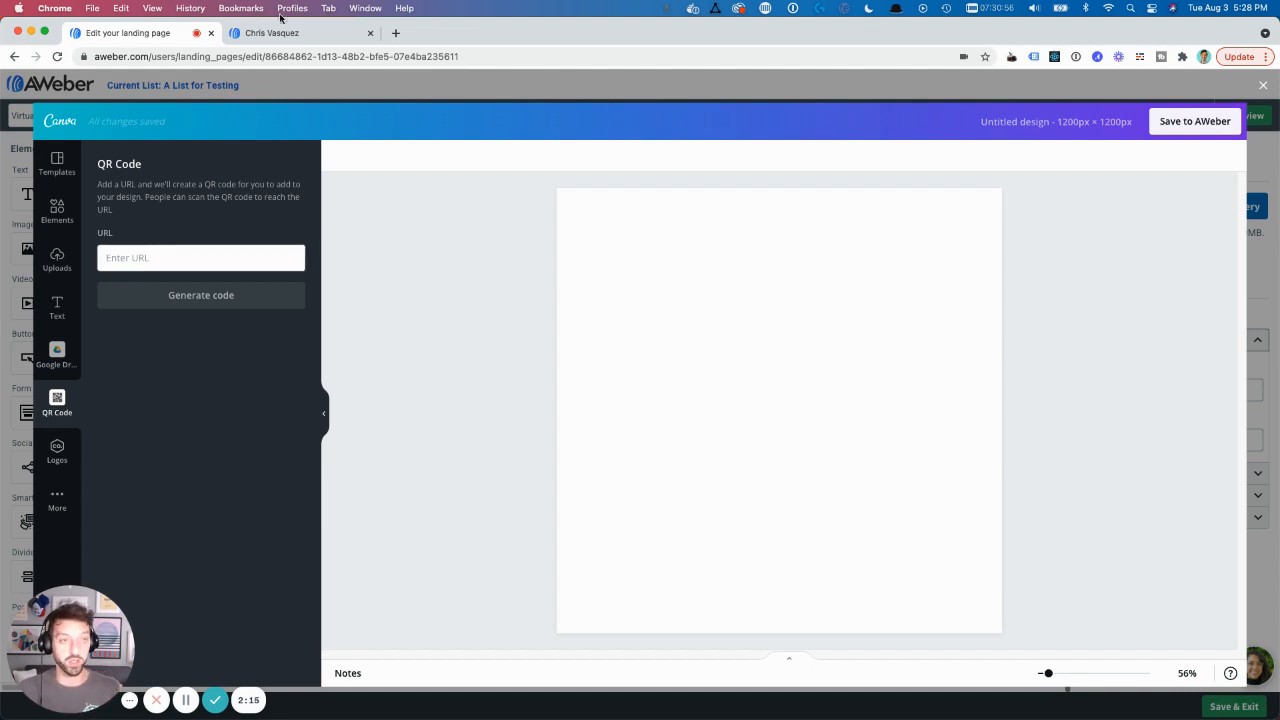
{"action": "left_click", "coordinate": [300, 32]}
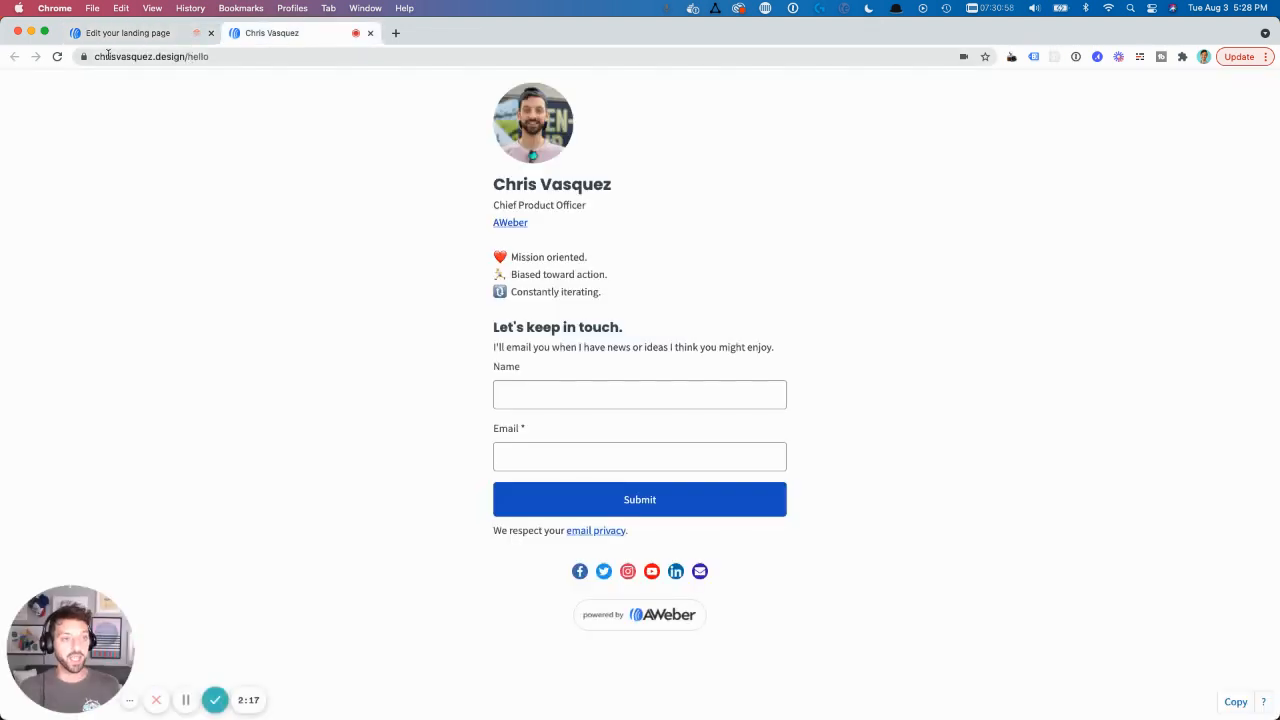
{"action": "left_click", "coordinate": [150, 56]}
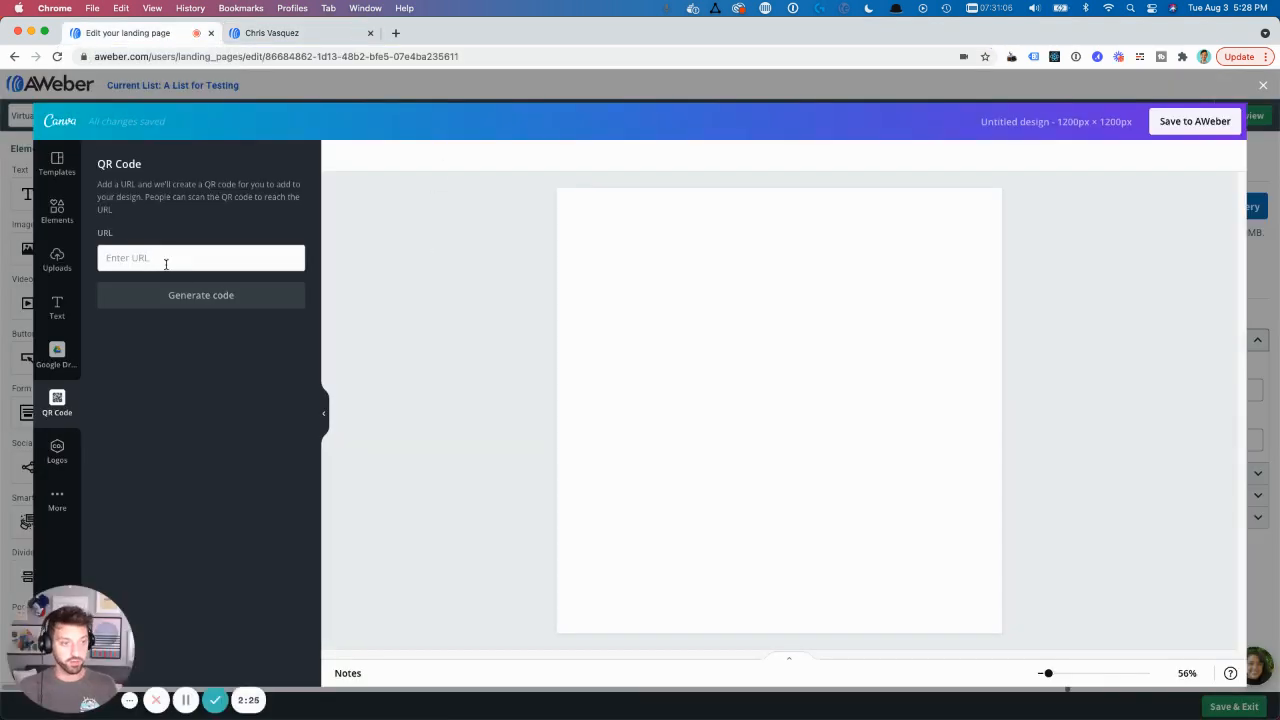
{"action": "left_click", "coordinate": [200, 258]}
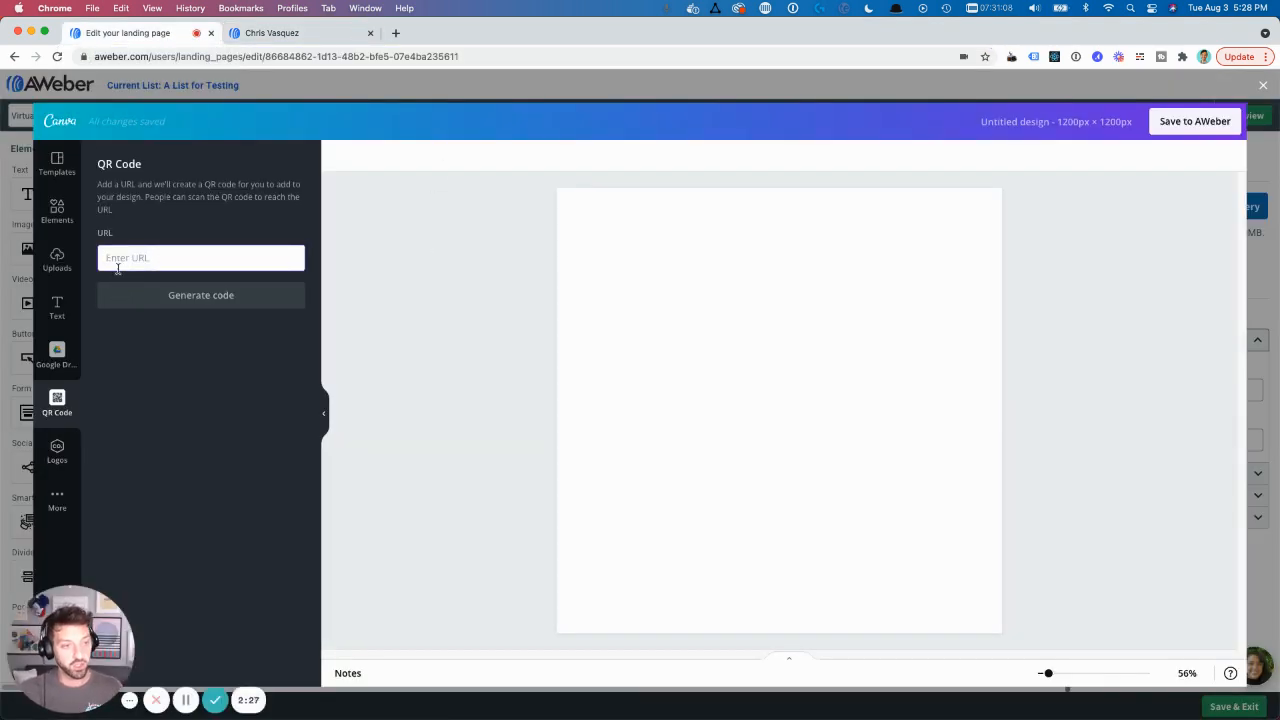
{"action": "type", "text": "https://chrisvasquez.design/hello"}
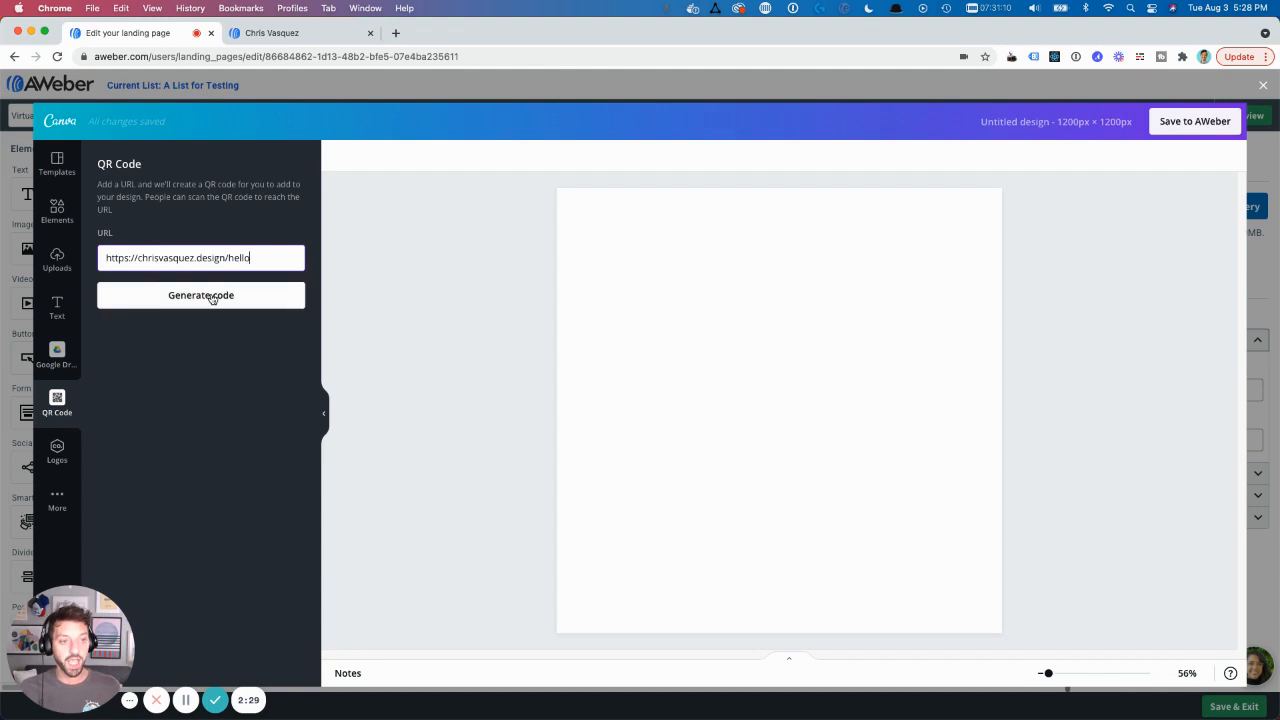
{"action": "left_click", "coordinate": [200, 294]}
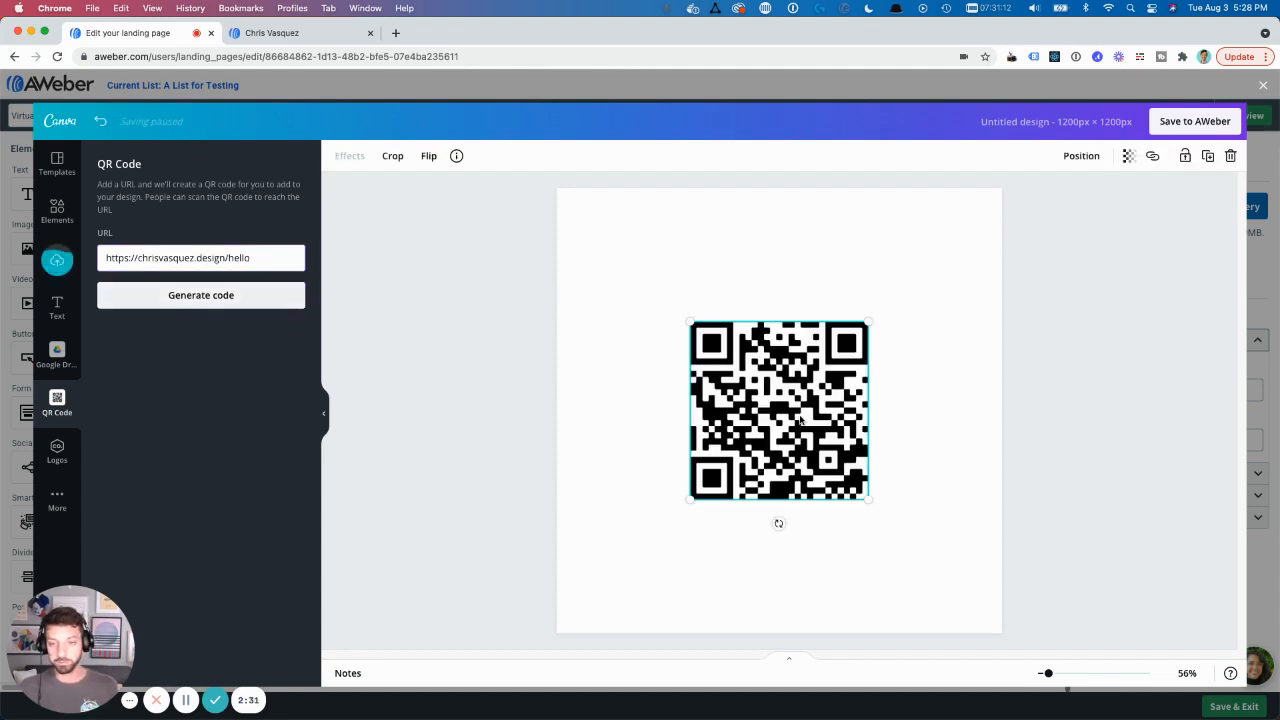
Enlarge the QR code to fill the canvas and save the design to AWeber.
{"action": "left_click_drag", "start_coordinate": [780, 410], "coordinate": [644, 276]}
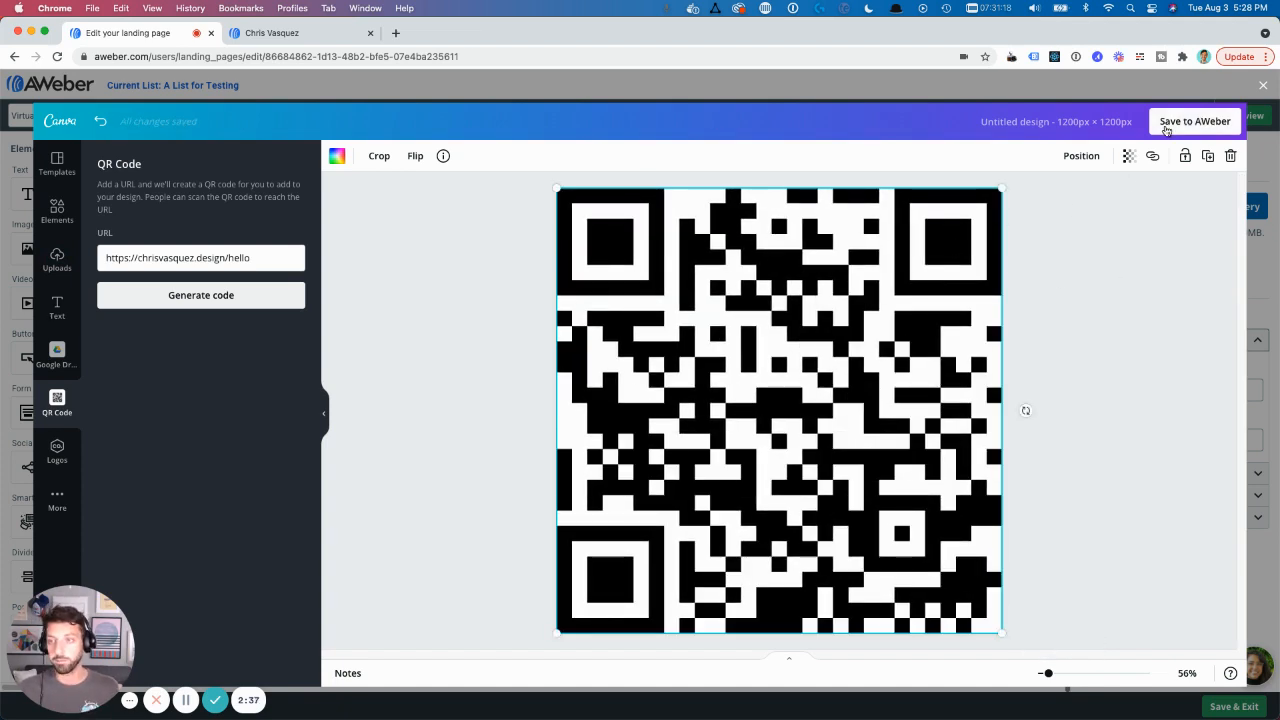
{"action": "left_click", "coordinate": [1196, 122]}
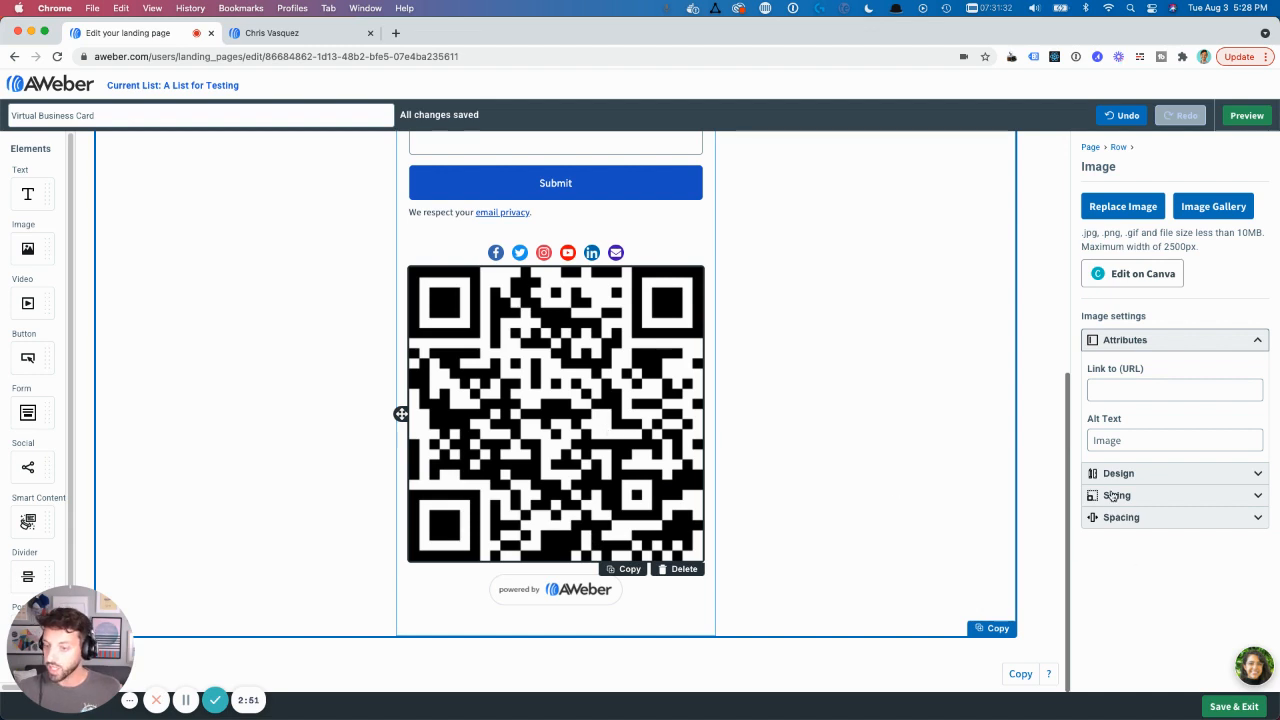
Switch off Auto Width so the QR image is 150 by 150 px, then preview the page.
{"action": "left_click", "coordinate": [1116, 384]}
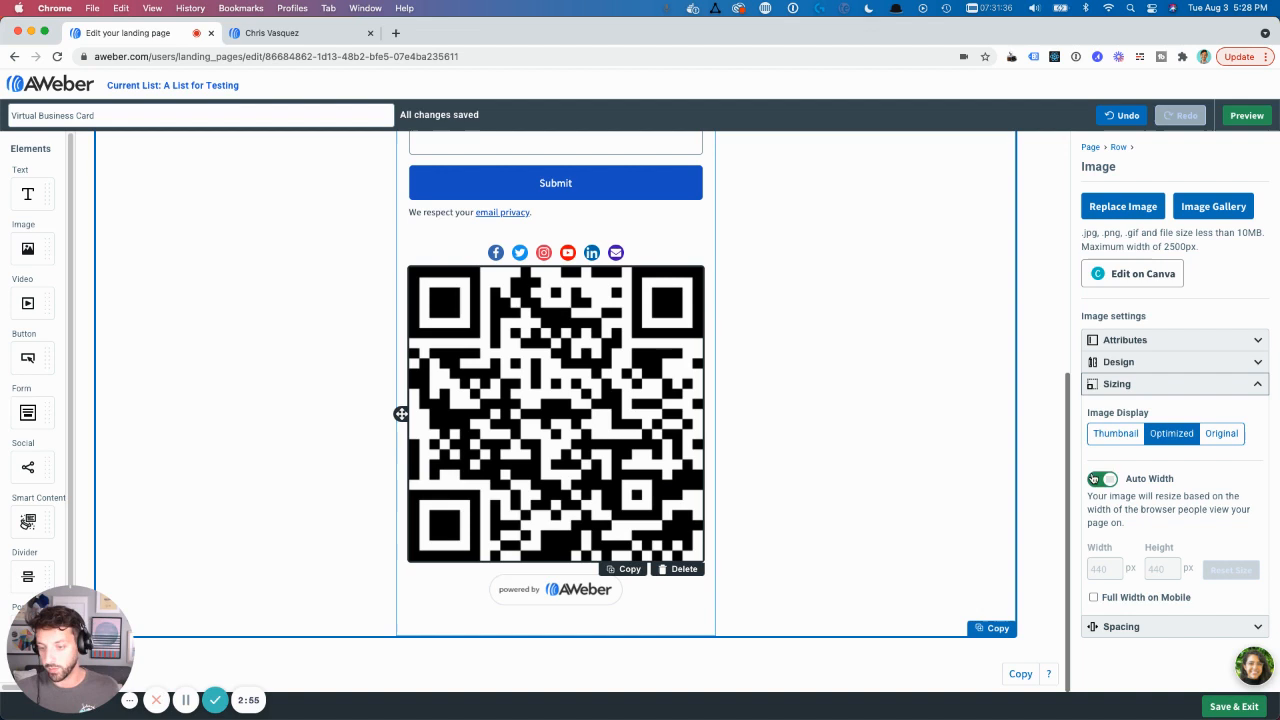
{"action": "left_click", "coordinate": [1104, 478]}
{"action": "type", "text": "150"}
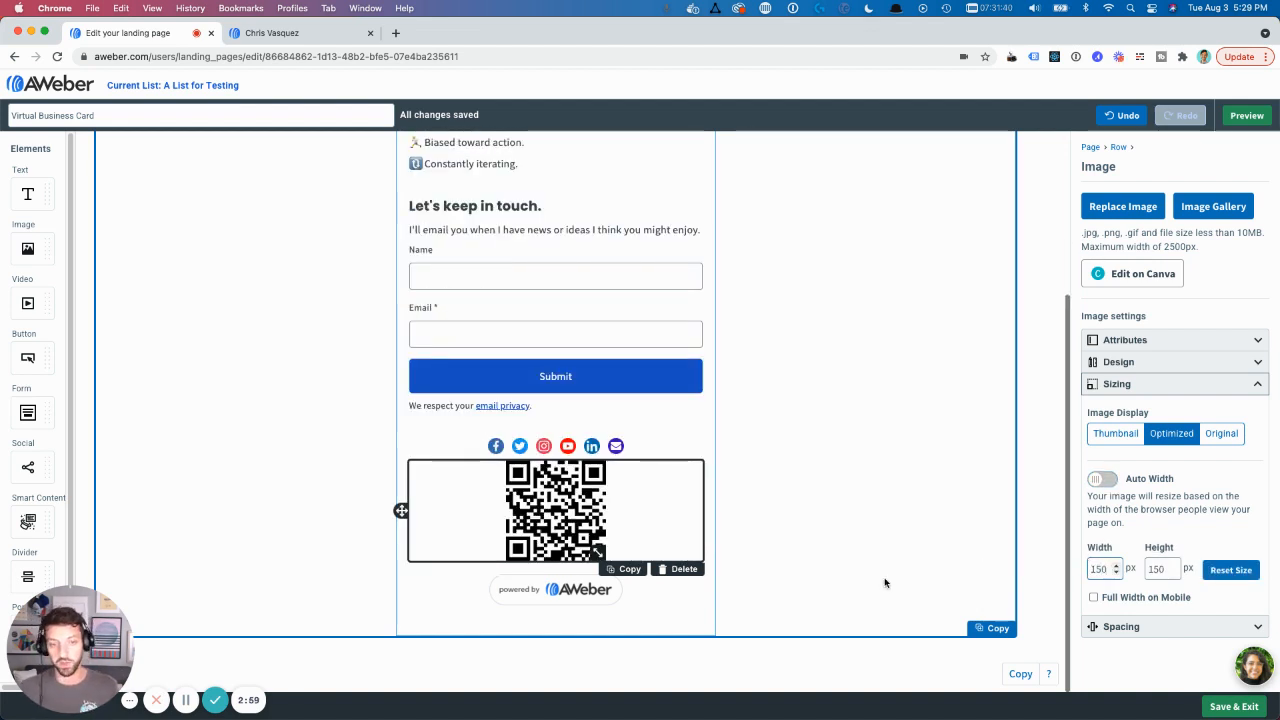
{"action": "left_click", "coordinate": [1246, 114]}
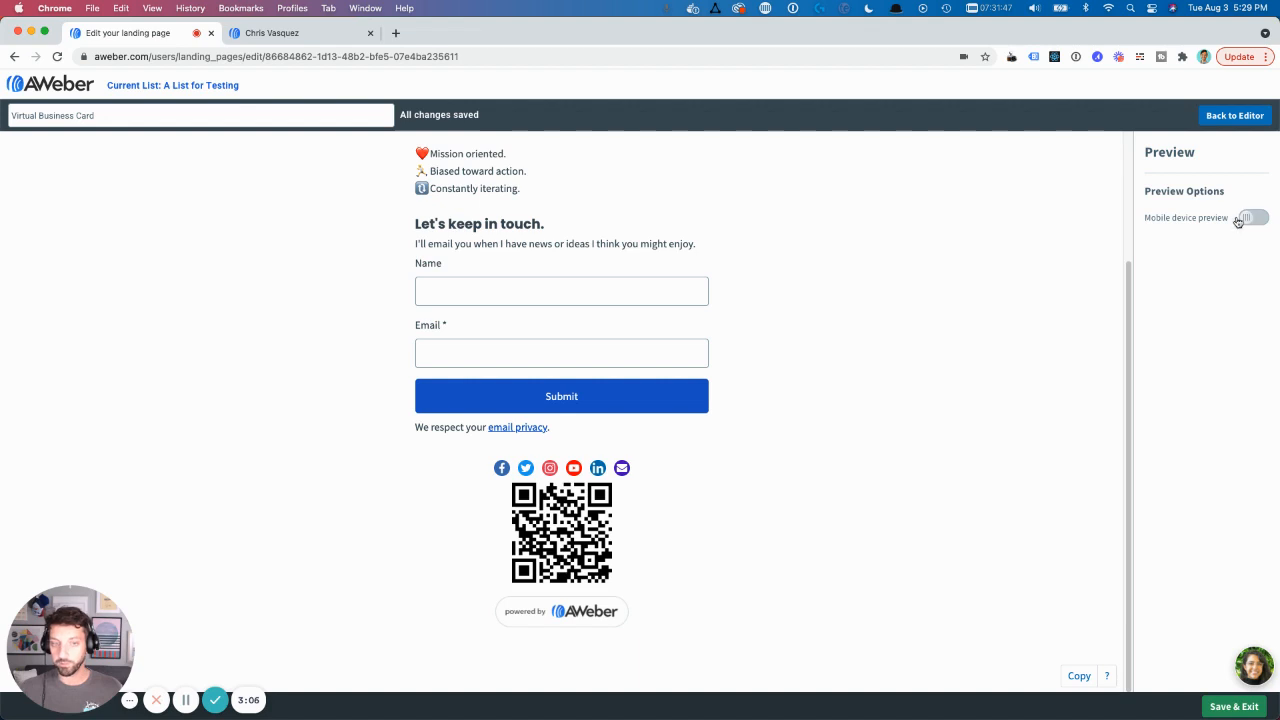
Toggle Mobile device preview on, off and on, then scroll to the QR code at the bottom.
{"action": "left_click", "coordinate": [1254, 216]}
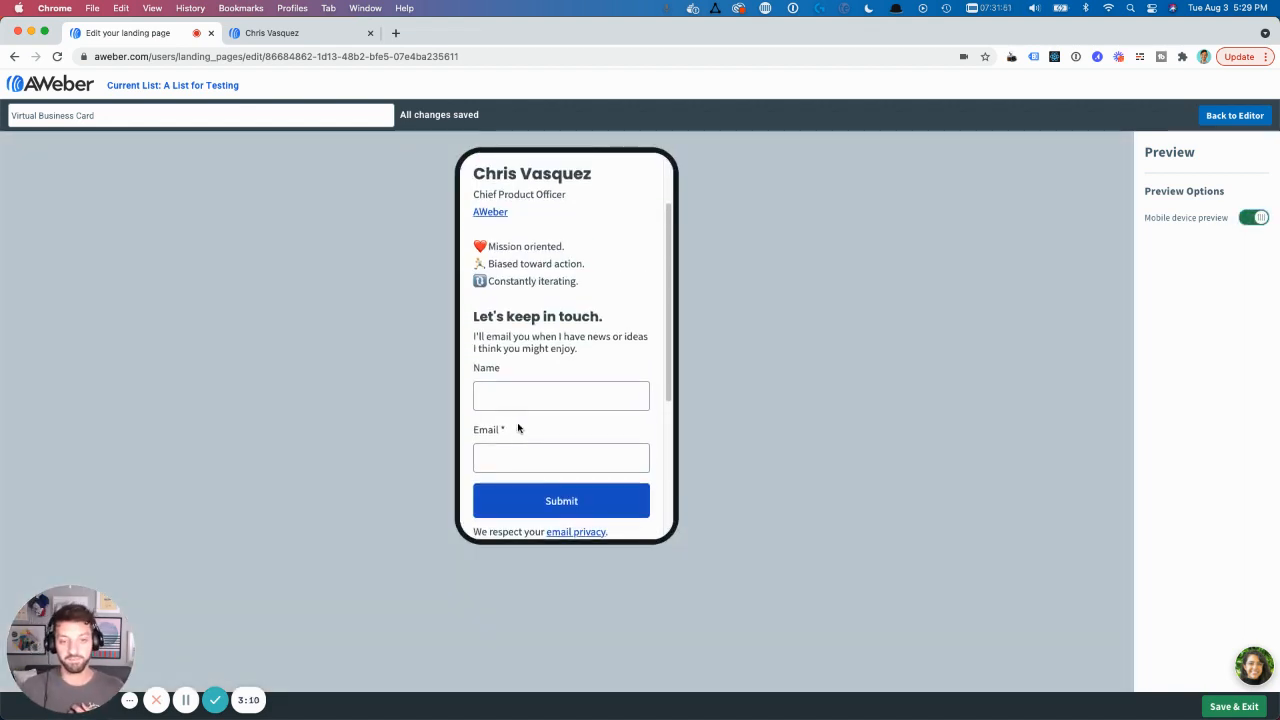
{"action": "left_click", "coordinate": [1254, 216]}
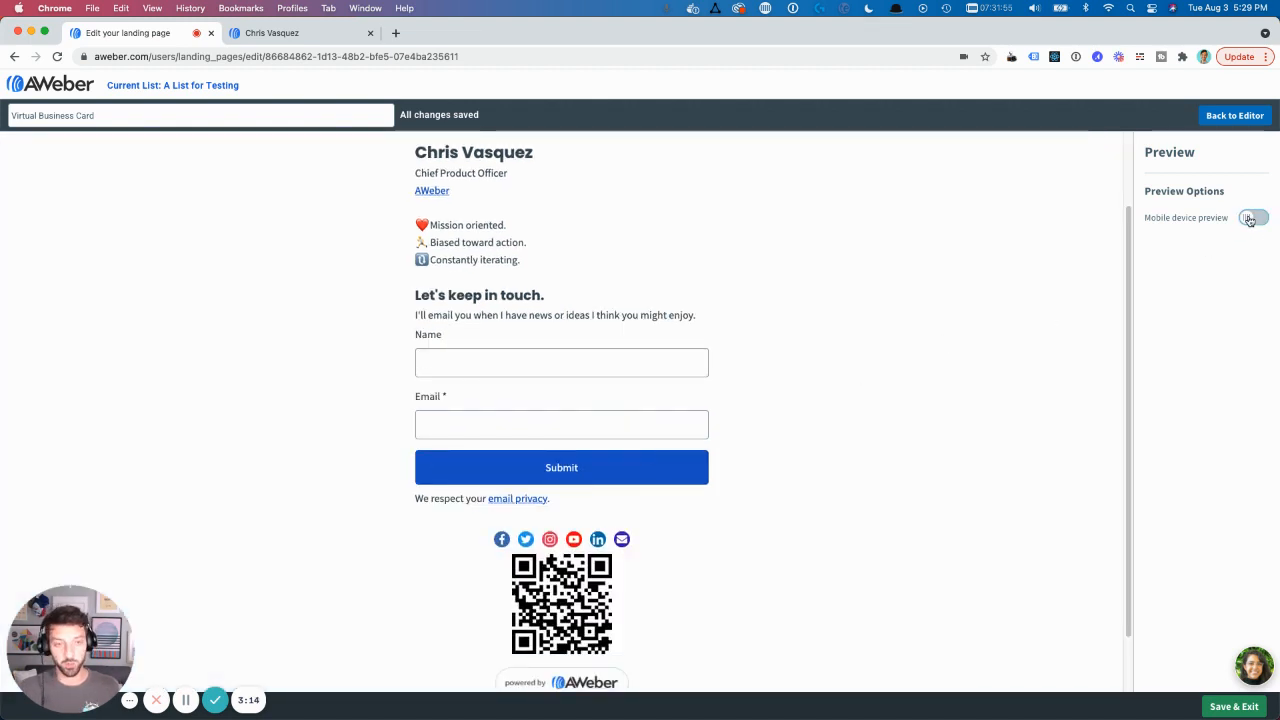
{"action": "left_click", "coordinate": [1254, 216]}
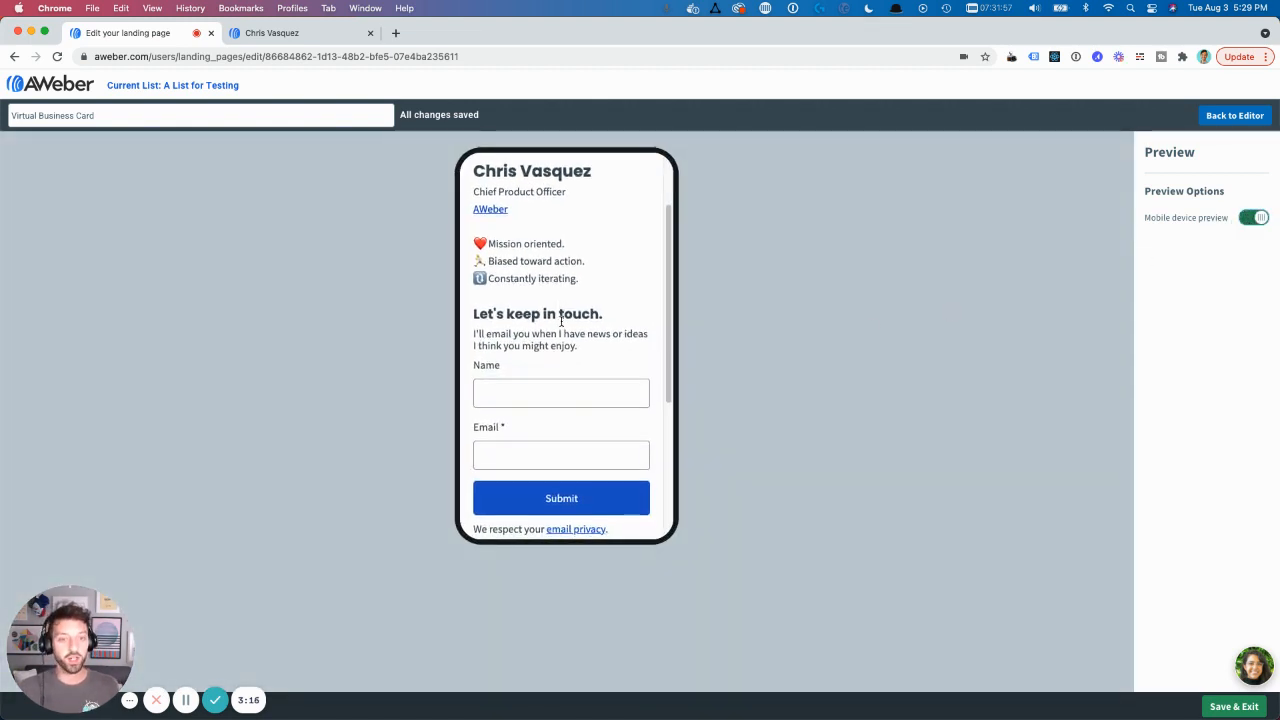
{"action": "scroll", "scroll_direction": "down", "scroll_amount": 3}
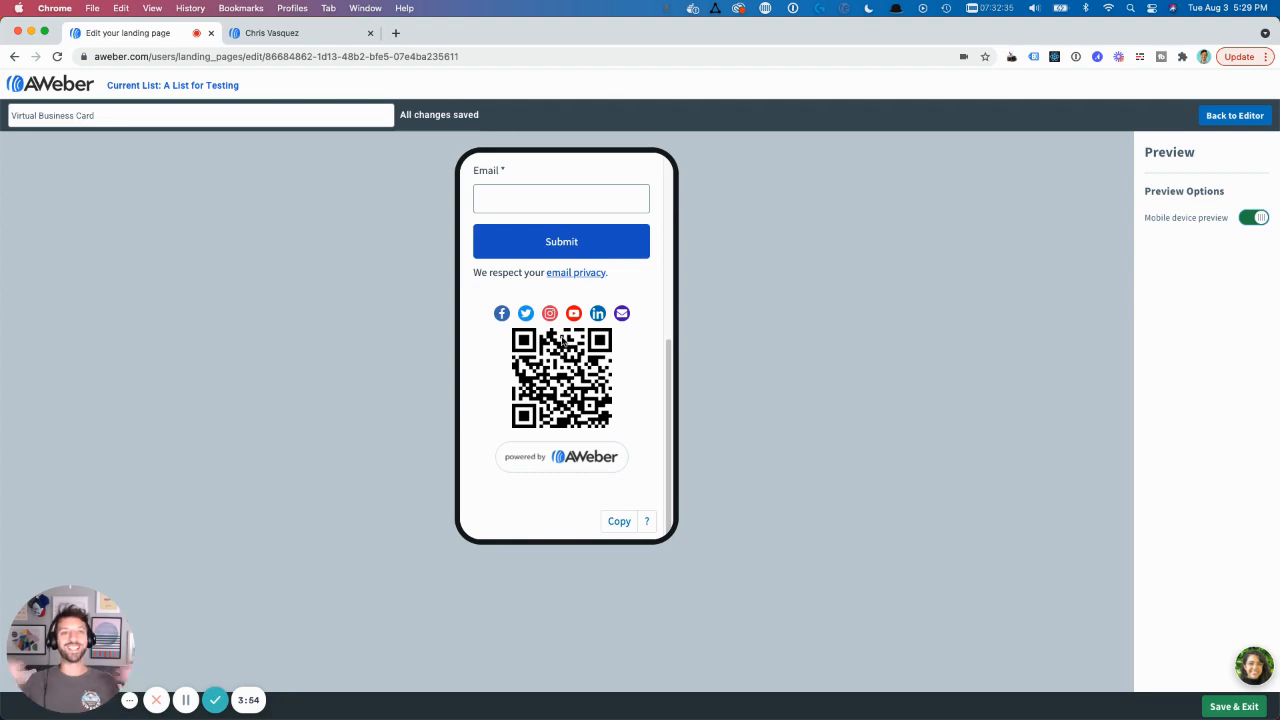
{"action": "mouse_move", "coordinate": [538, 438]}
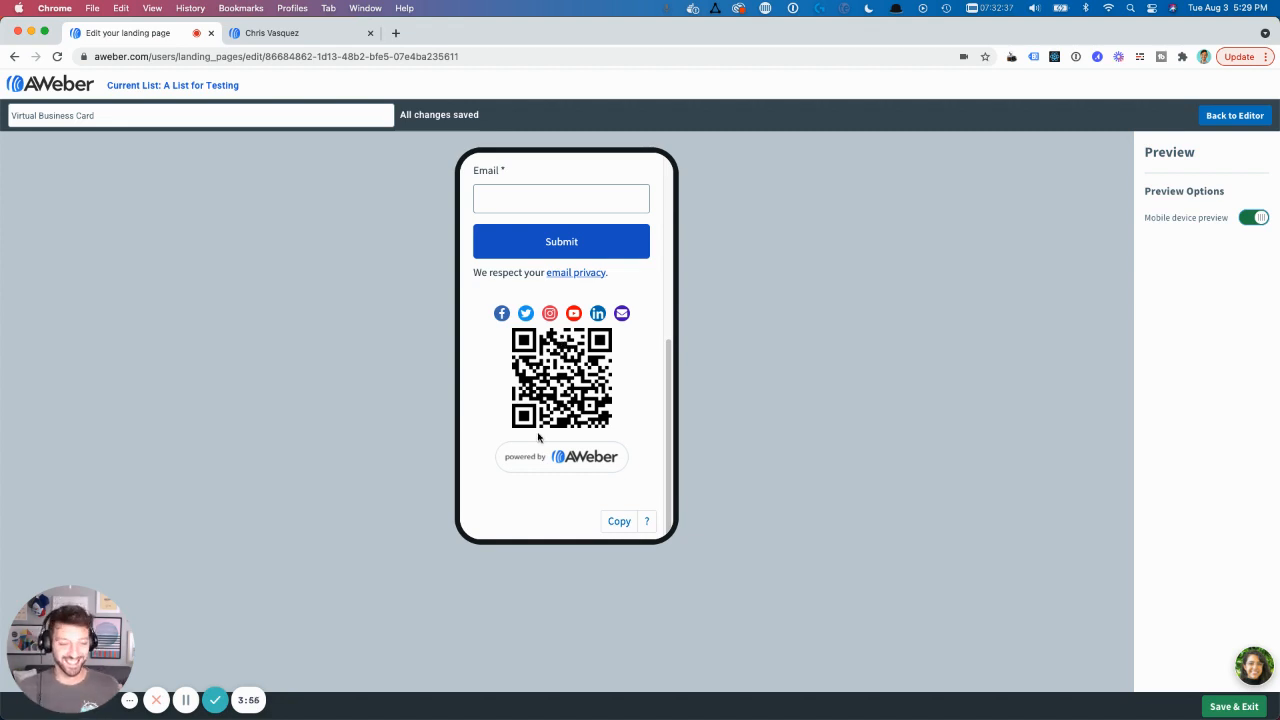